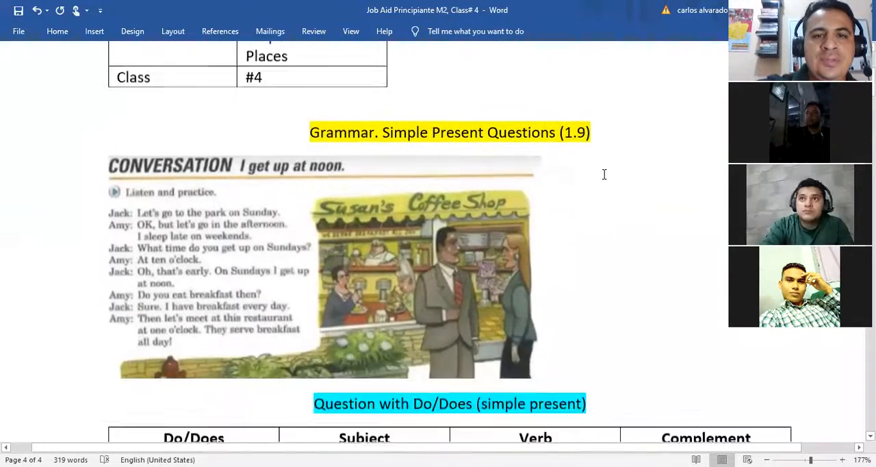
Scroll past the conversation picture to show the Do/Does and Wh Questions tables.
{"action": "scroll", "scroll_direction": "down", "scroll_amount": 3}
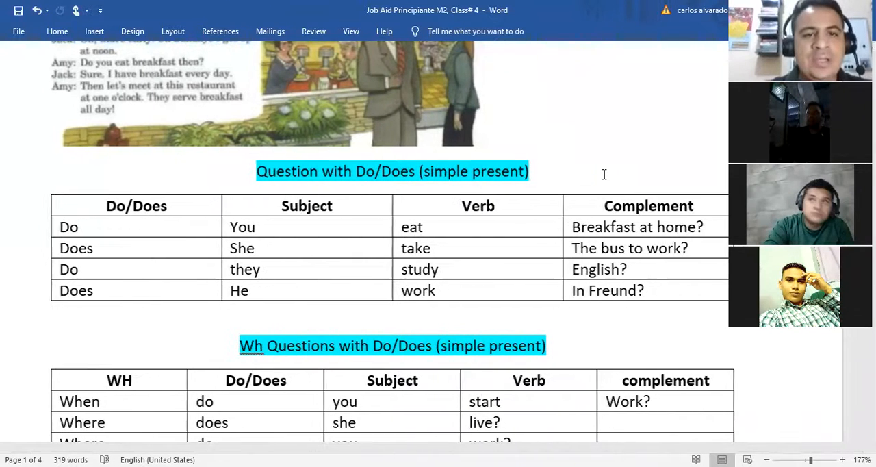
{"action": "scroll", "scroll_direction": "down", "scroll_amount": 3}
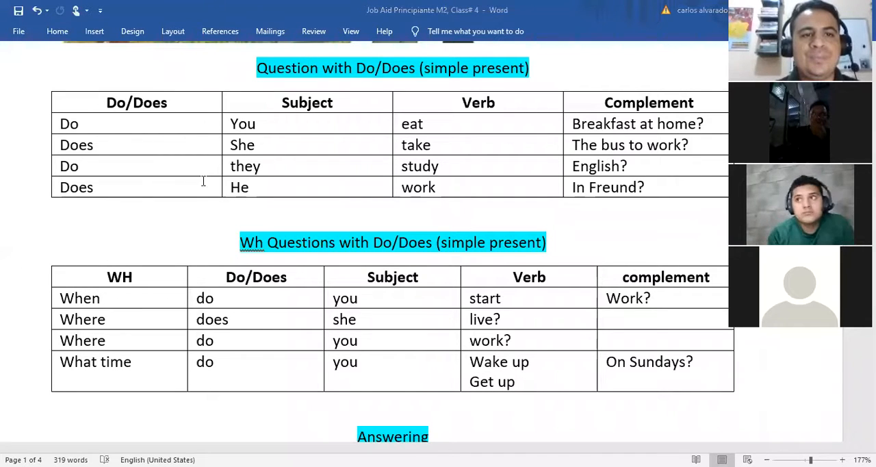
{"action": "type", "text": "Yes"}
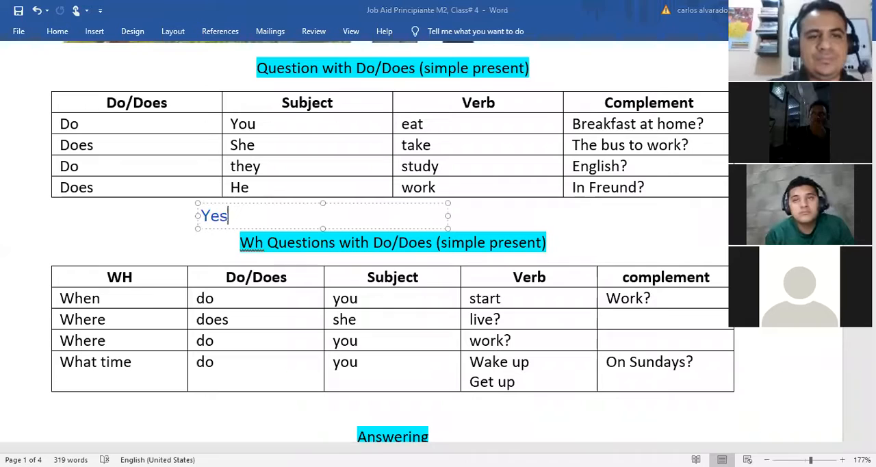
{"action": "type", "text": ", I do.."}
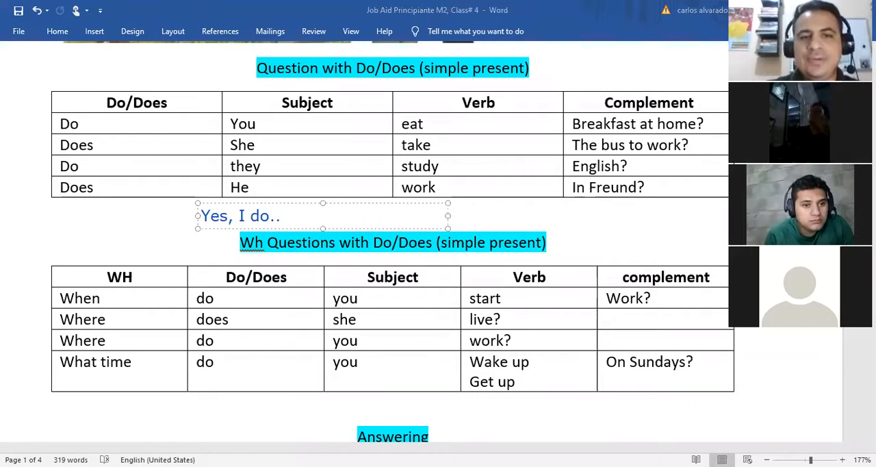
{"action": "type", "text": "No,"}
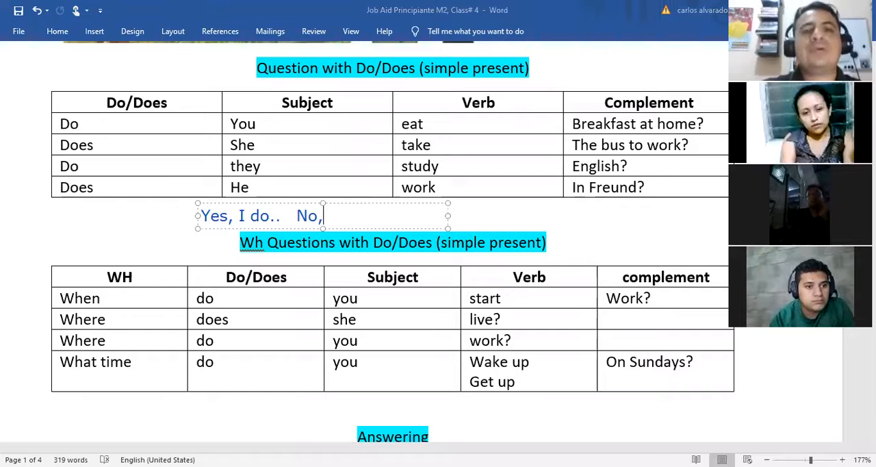
{"action": "type", "text": "I dont."}
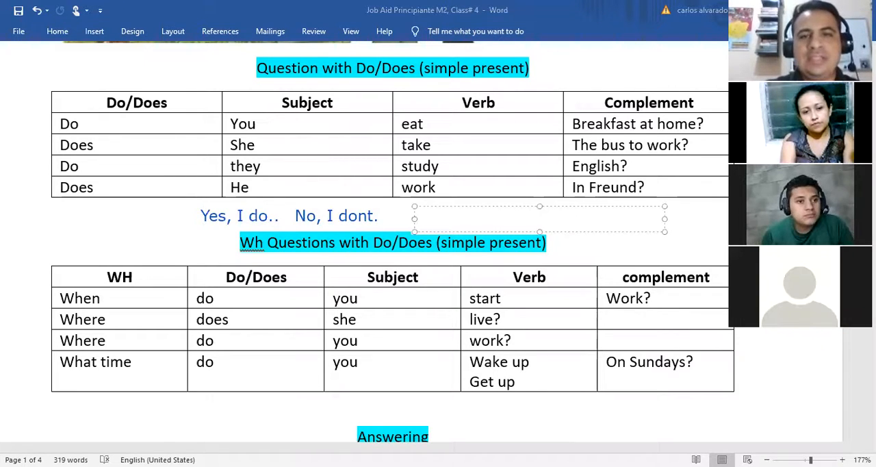
{"action": "type", "text": "Yes, I e"}
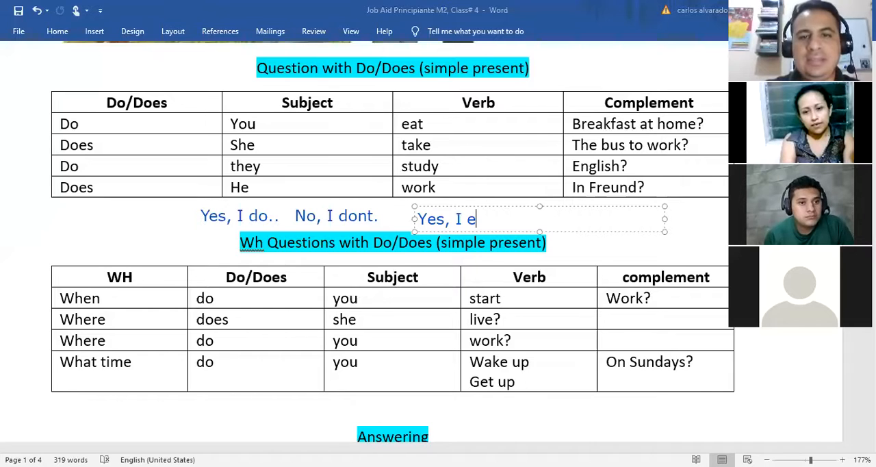
{"action": "type", "text": "at"}
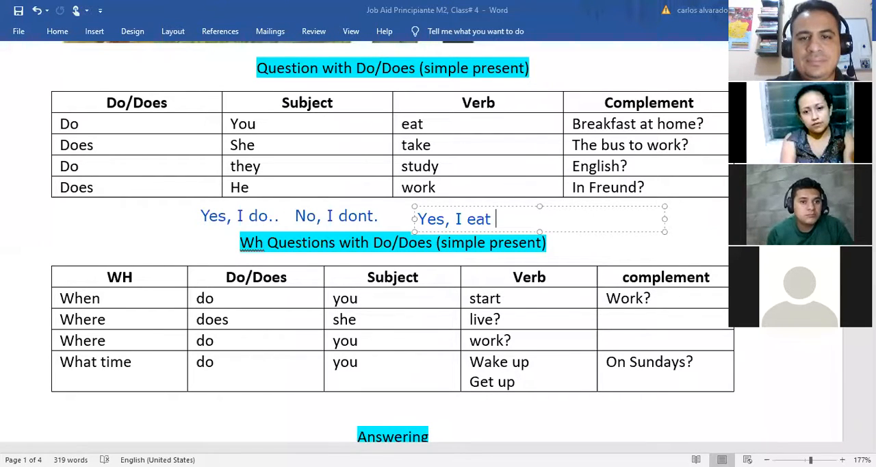
{"action": "type", "text": "breakfast at home"}
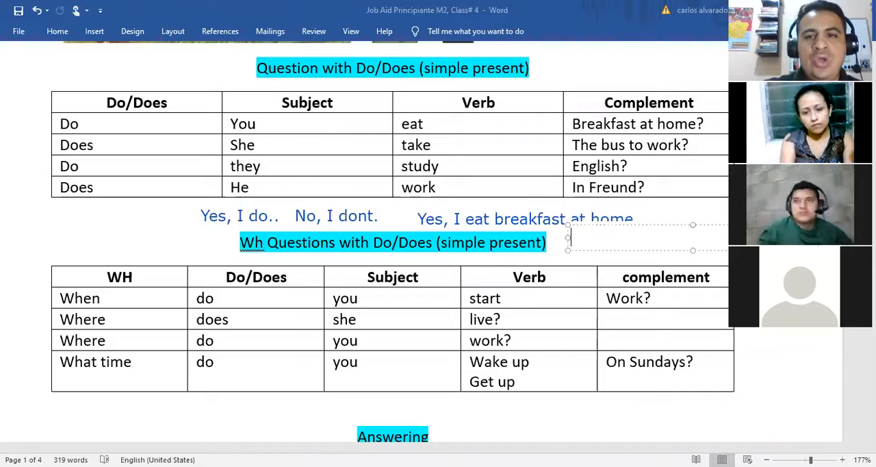
{"action": "type", "text": "No,"}
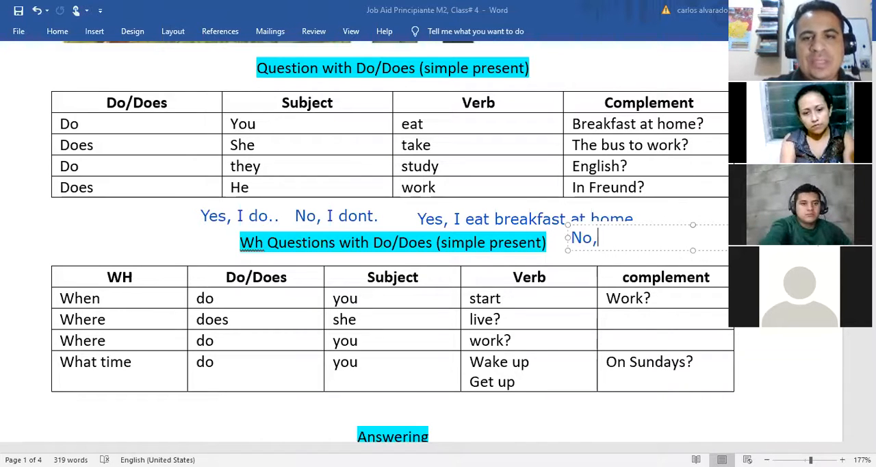
{"action": "type", "text": "I dont reat brea"}
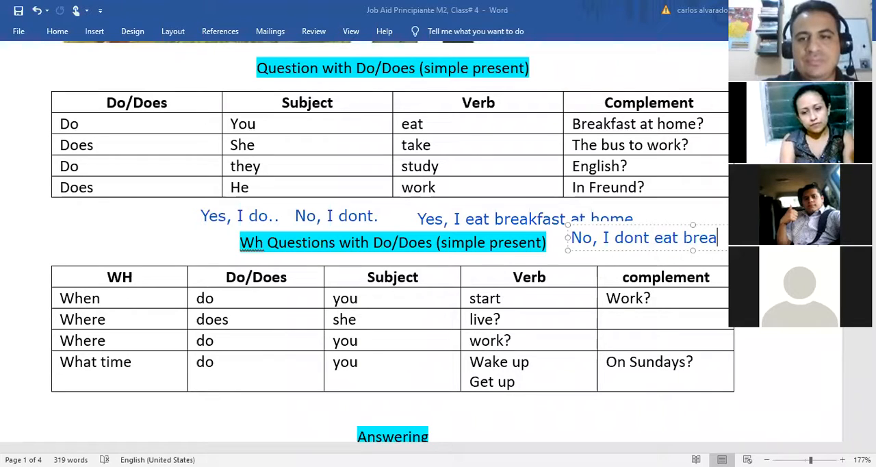
{"action": "type", "text": "kf"}
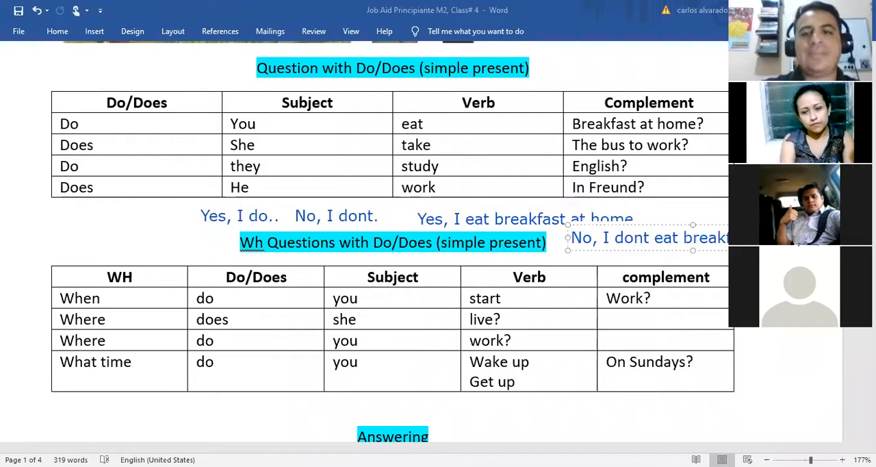
{"action": "type", "text": "home."}
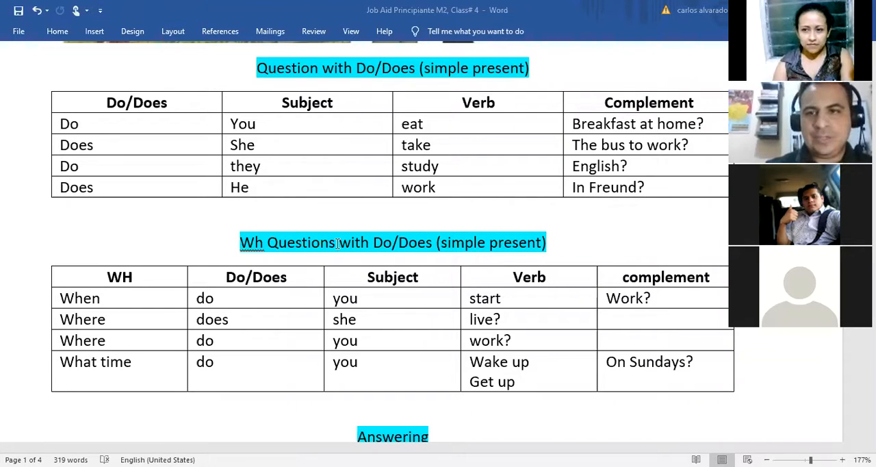
Scroll down until the Answering table with sample answers like "I wake up at 7am." appears.
{"action": "scroll", "scroll_direction": "down", "scroll_amount": 3}
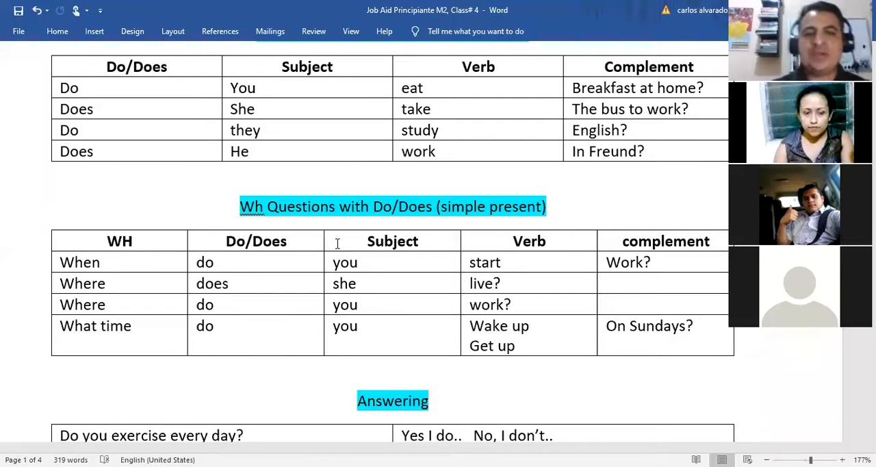
{"action": "scroll", "scroll_direction": "down", "scroll_amount": 3}
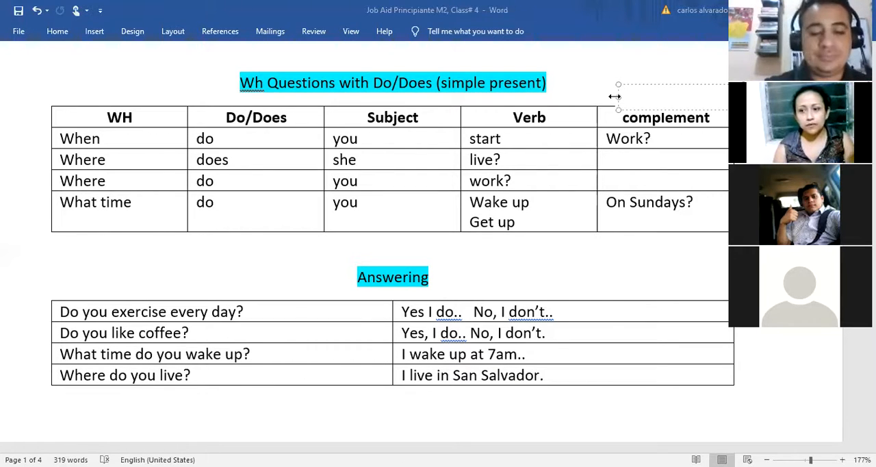
Type a brief "I star... at" answer fragment and place a blank text box below the Answering table.
{"action": "type", "text": "I start work"}
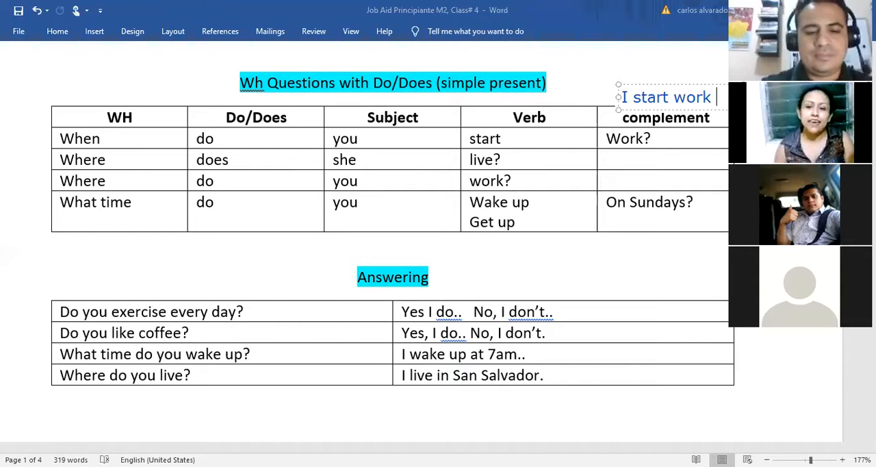
{"action": "type", "text": "at"}
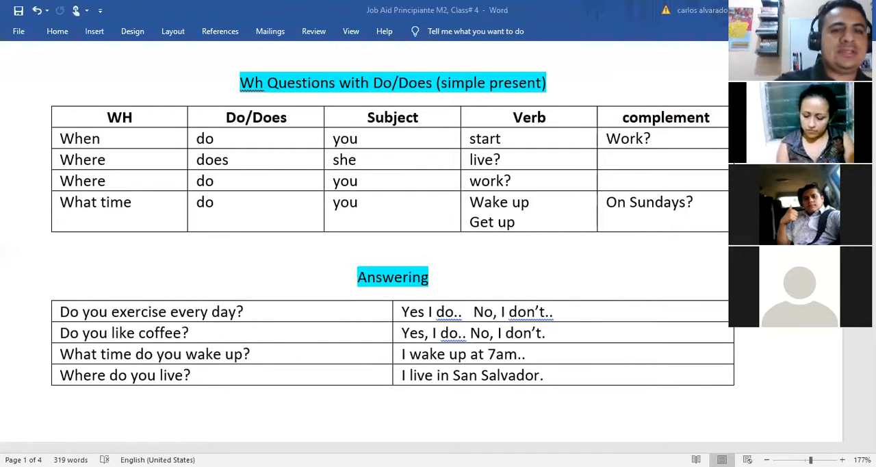
{"action": "scroll", "scroll_direction": "down", "scroll_amount": 3}
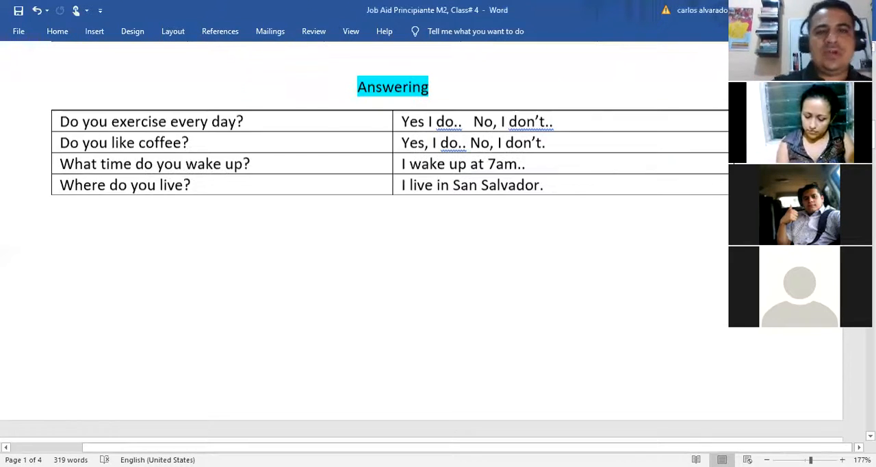
{"action": "scroll", "scroll_direction": "down", "scroll_amount": 3}
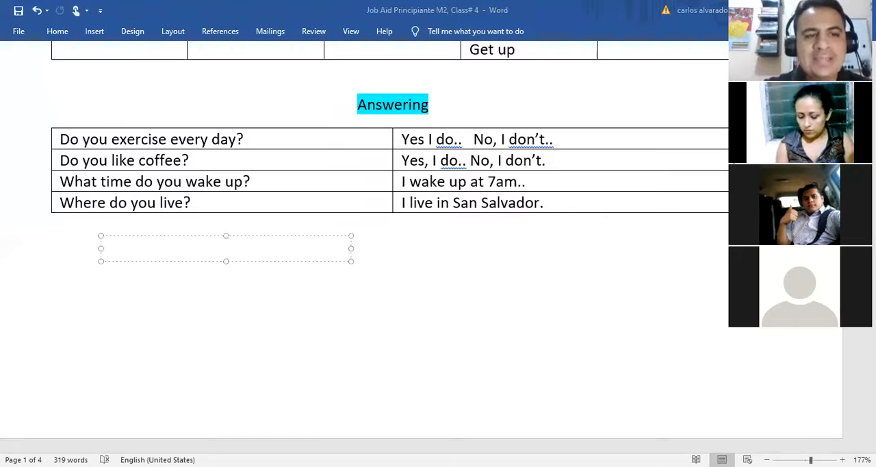
Type the note "What is the Simple...?" with the answer "Daily Activities" below the Answering table.
{"action": "type", "text": "What is the Si"}
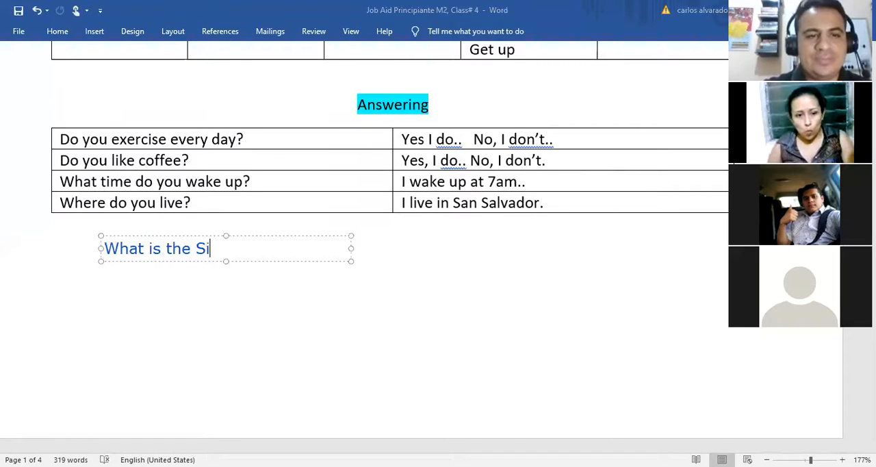
{"action": "type", "text": "mple Present for _"}
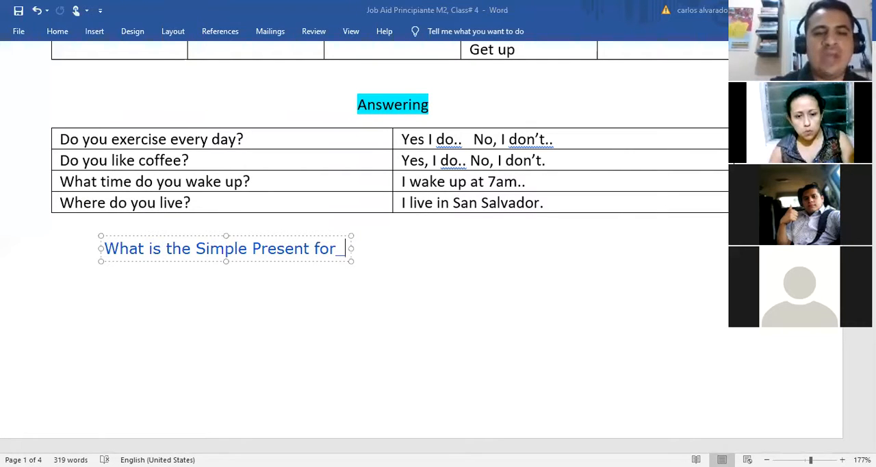
{"action": "type", "text": "?"}
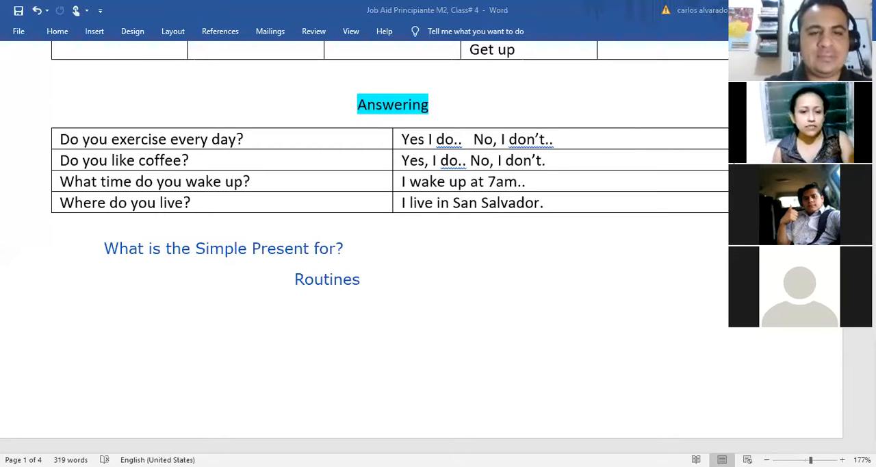
{"action": "type", "text": "Daily A"}
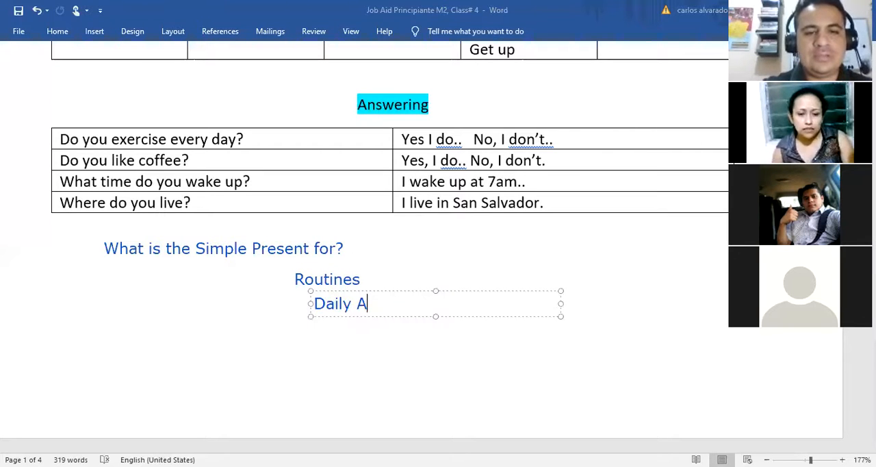
{"action": "type", "text": "cti"}
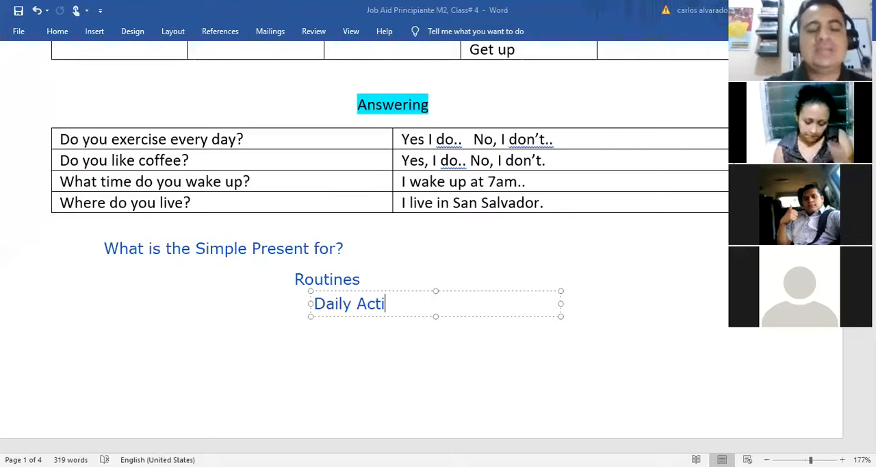
{"action": "type", "text": "vities"}
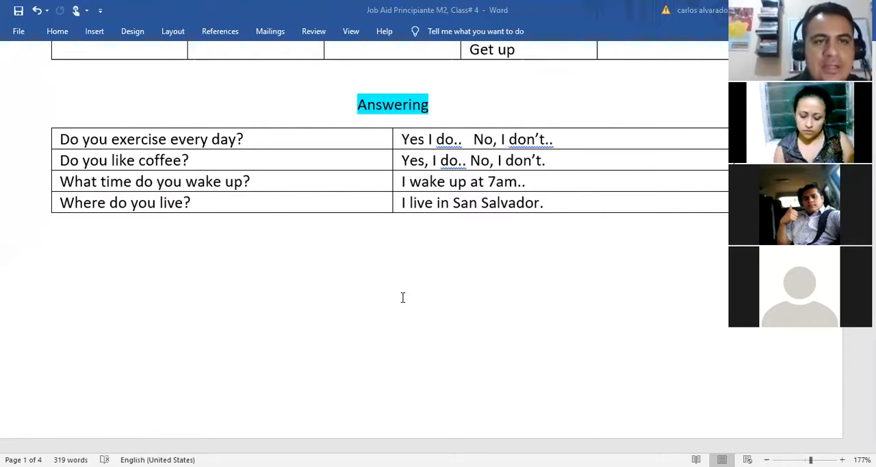
{"action": "scroll", "scroll_direction": "down", "scroll_amount": 3}
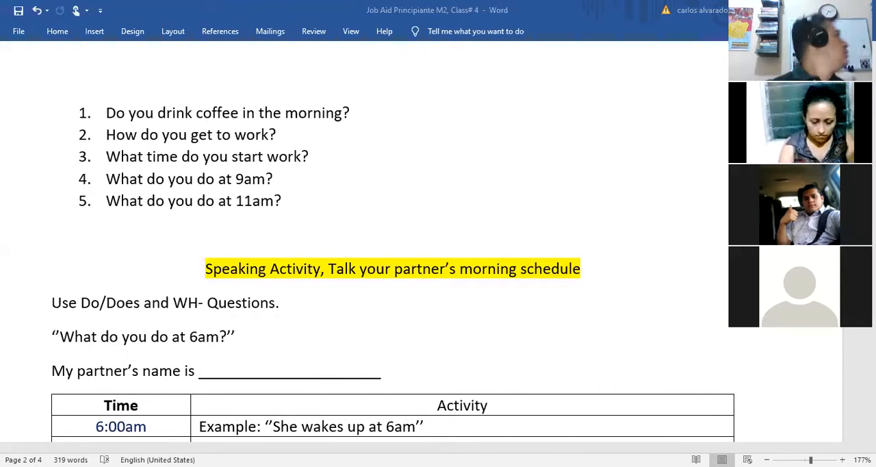
{"action": "mouse_move", "coordinate": [424, 119]}
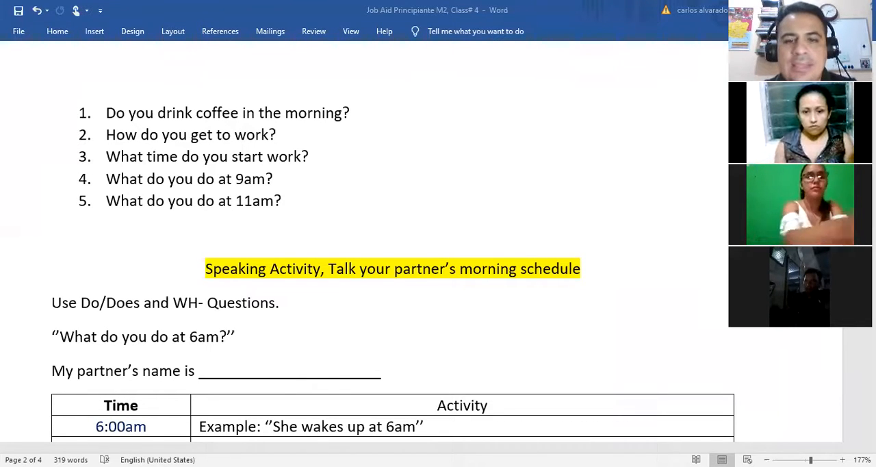
{"action": "mouse_move", "coordinate": [805, 408]}
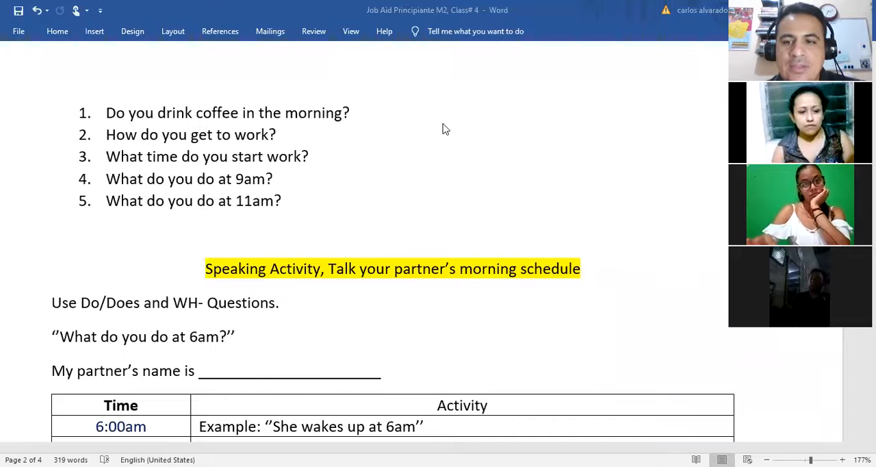
{"action": "mouse_move", "coordinate": [460, 142]}
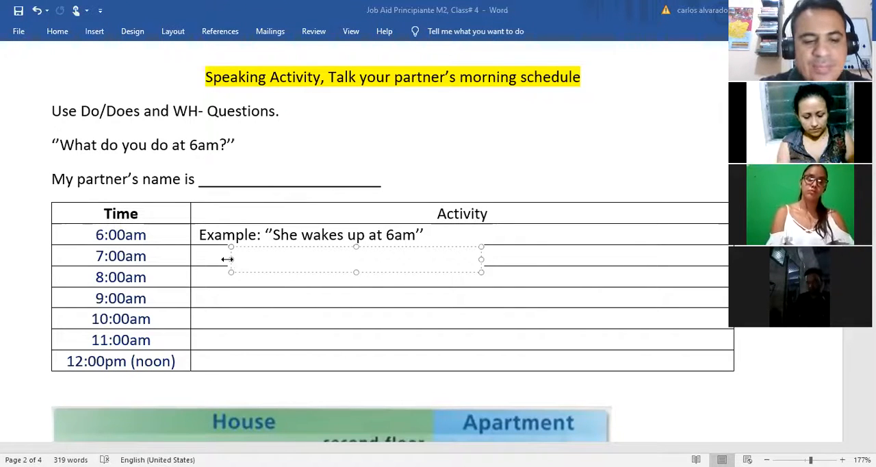
Enter "He drinks coffee at 7am." in the 7:00am Activity cell and finish editing.
{"action": "type", "text": "He d"}
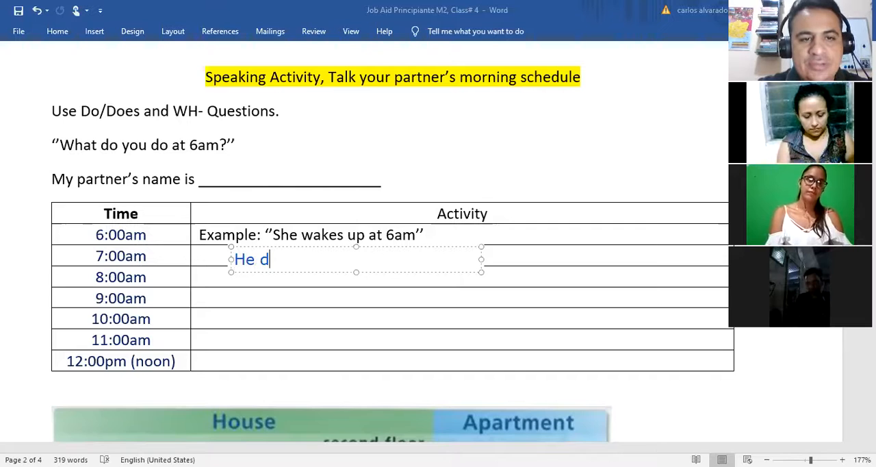
{"action": "type", "text": "rinks"}
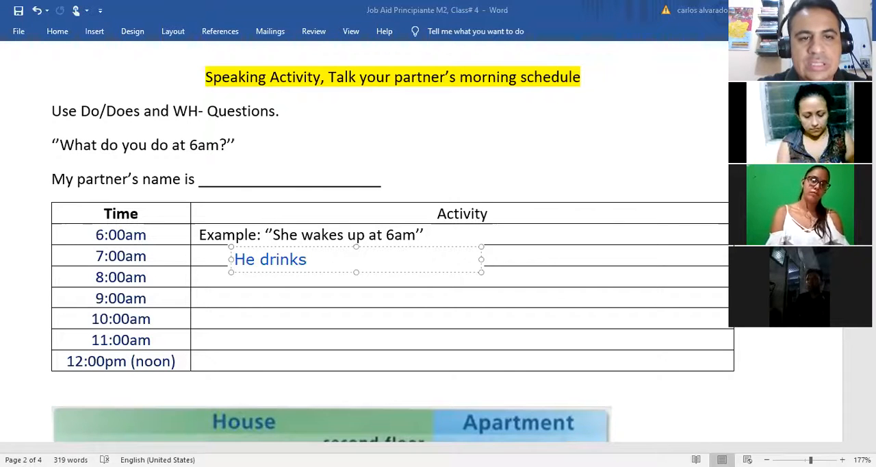
{"action": "type", "text": "coffee at"}
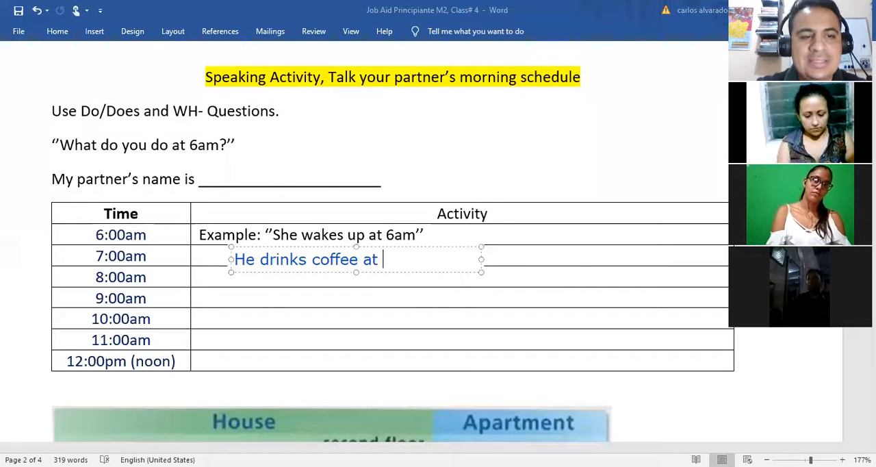
{"action": "type", "text": "7am."}
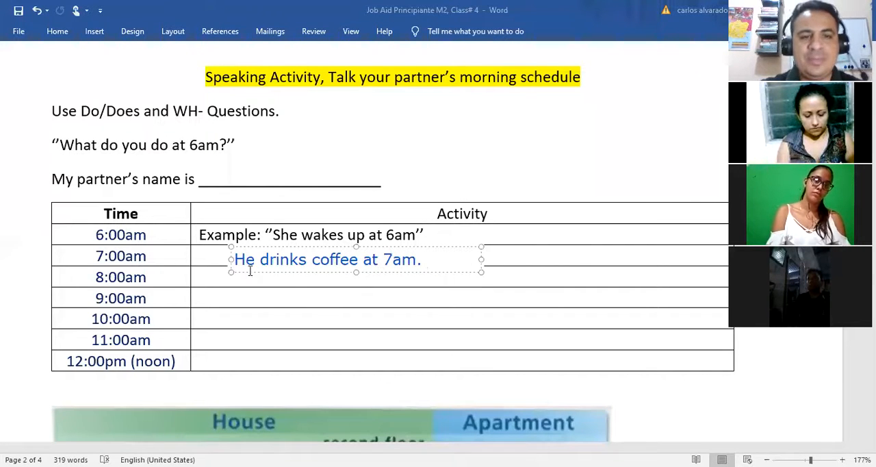
{"action": "left_click", "coordinate": [331, 89]}
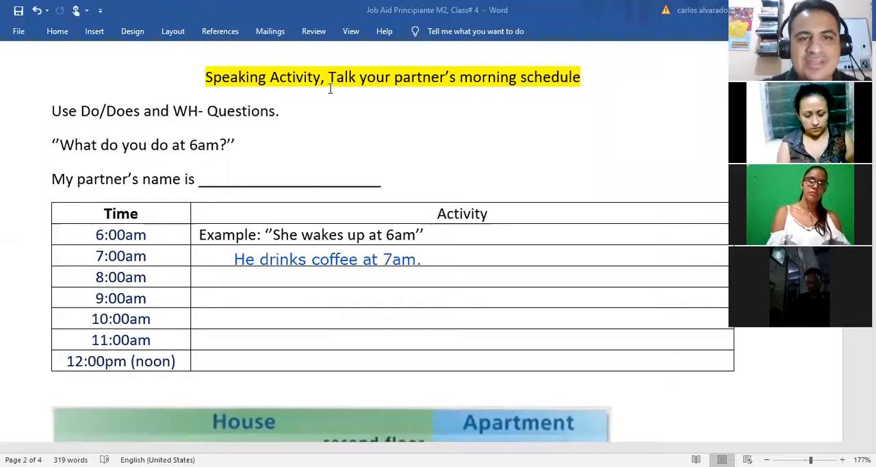